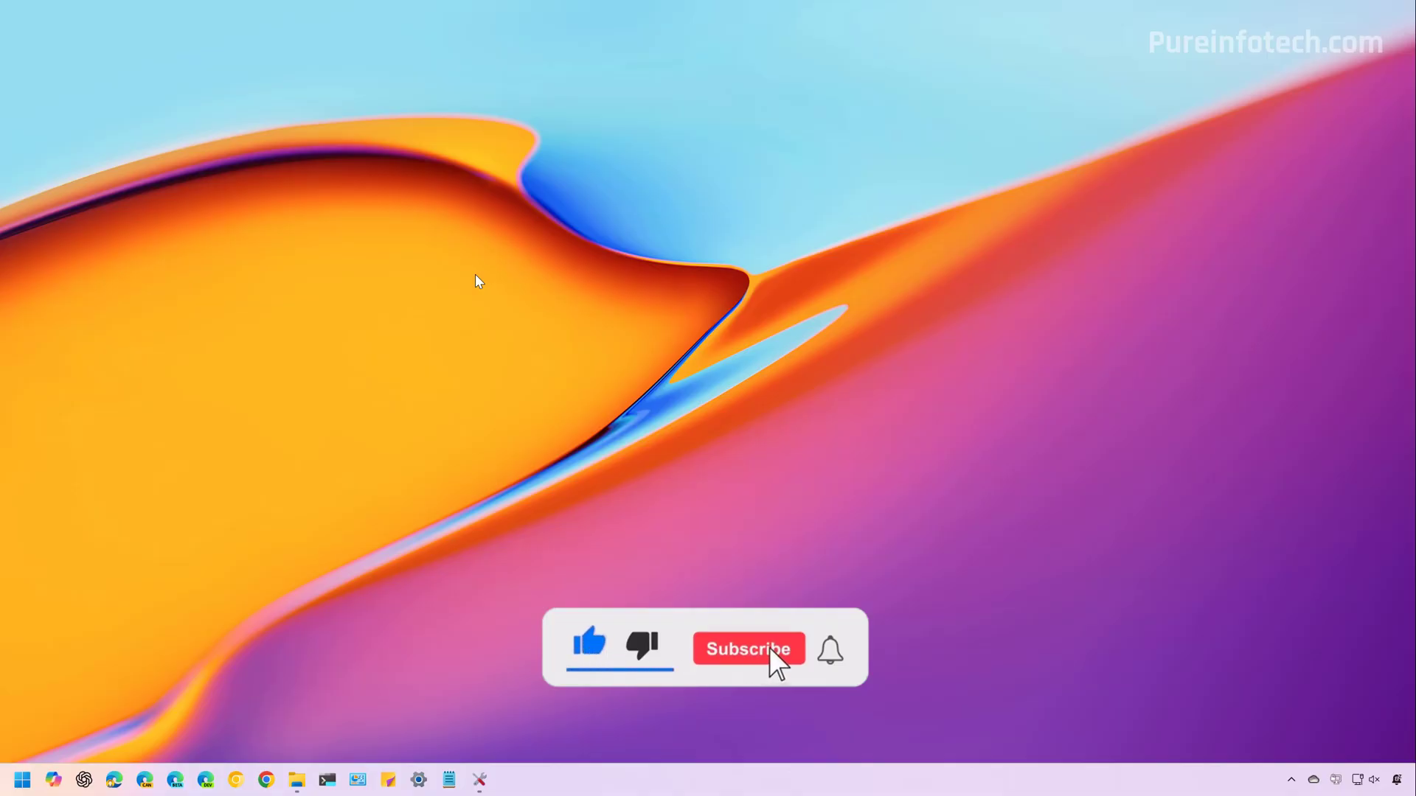
Step: Launch File Explorer from a Start search for 'explor'
click(748, 649)
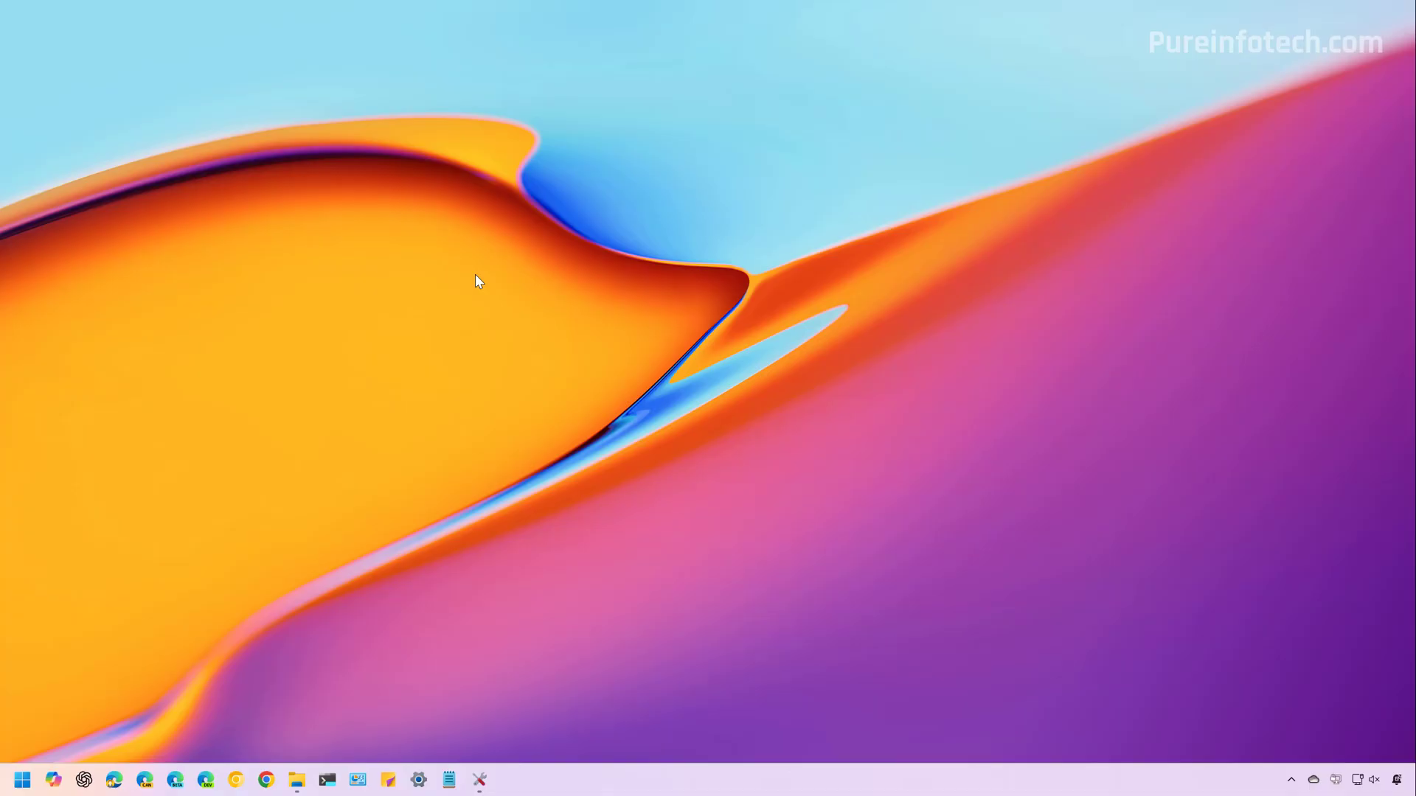
click(21, 779)
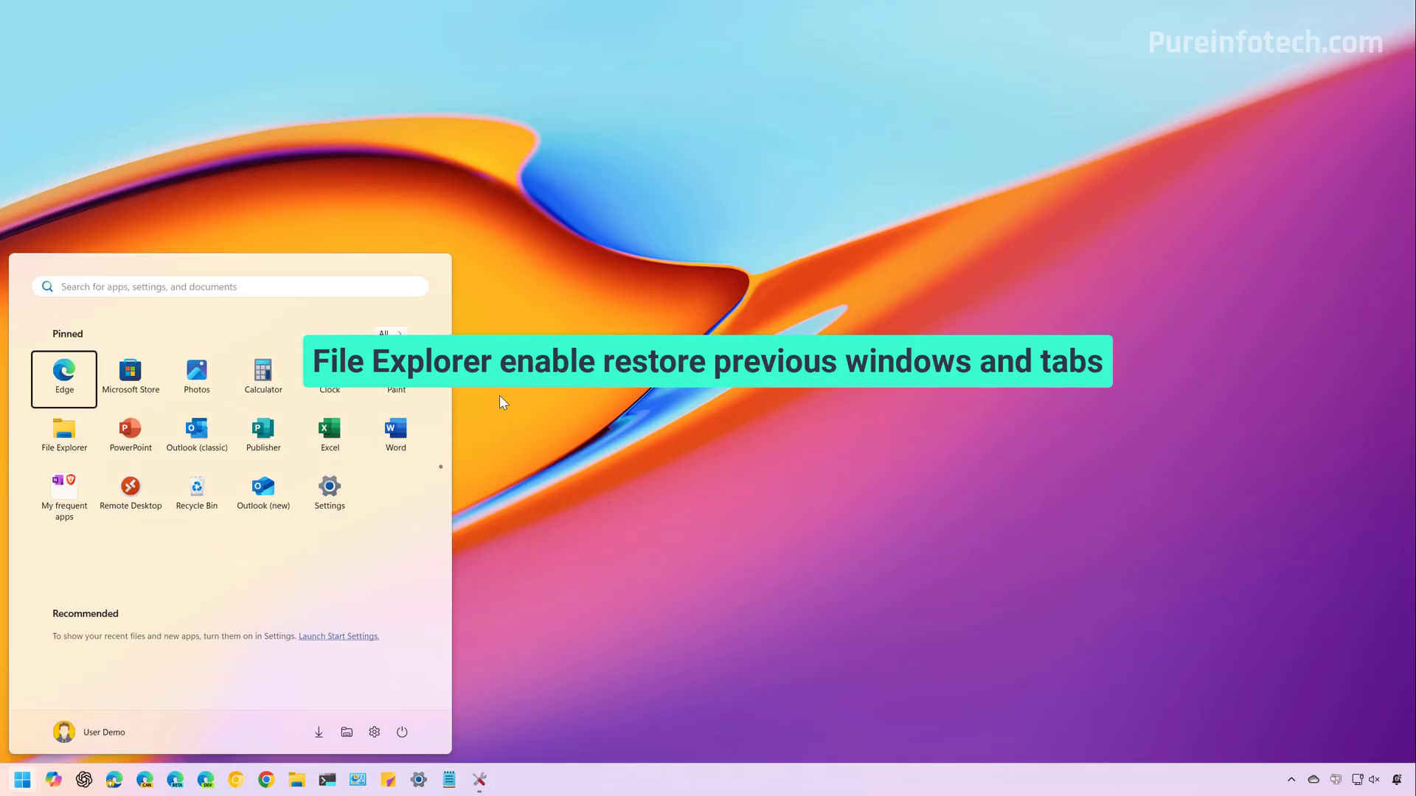
text(explor)
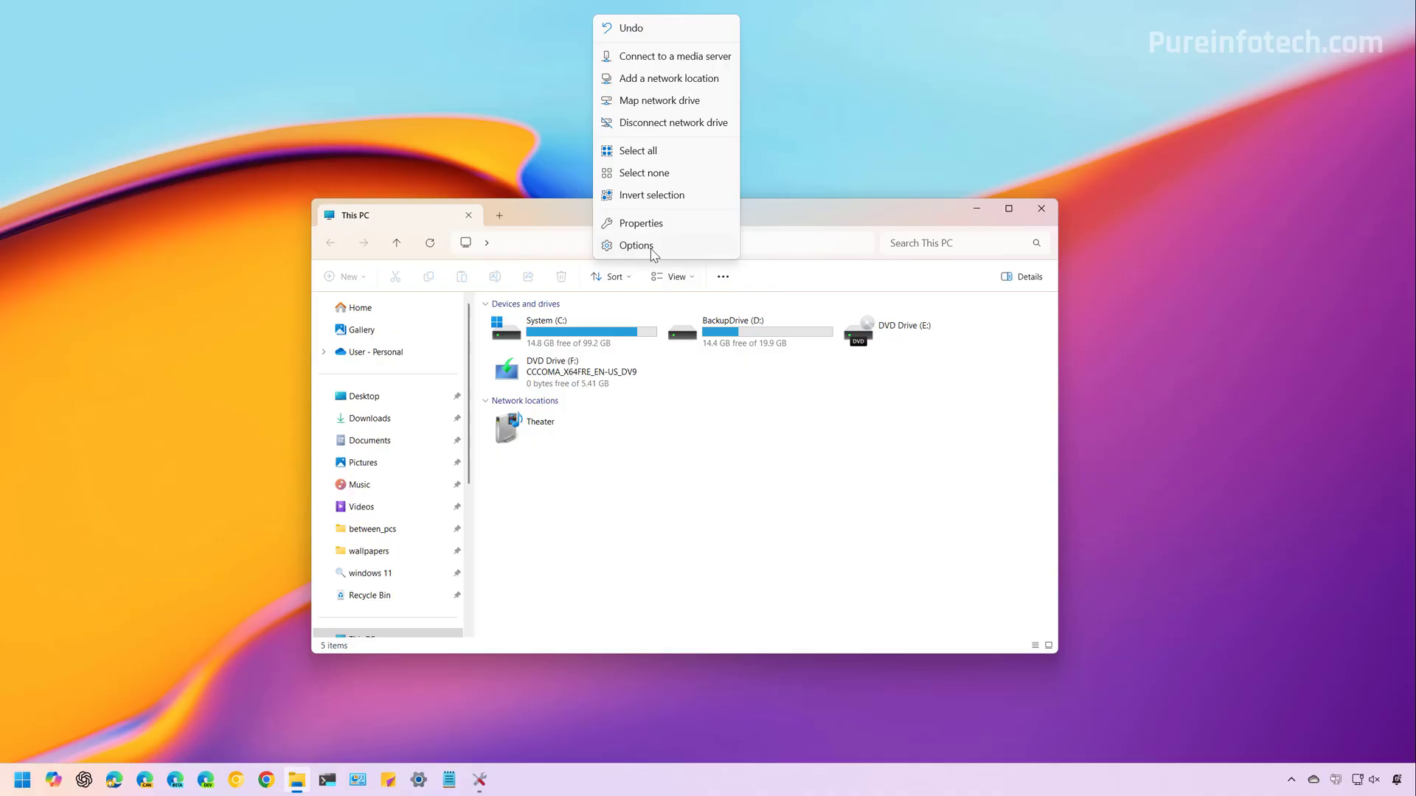
Step: In Folder Options' View settings, check 'Restore previous folder windows at logon'
click(637, 245)
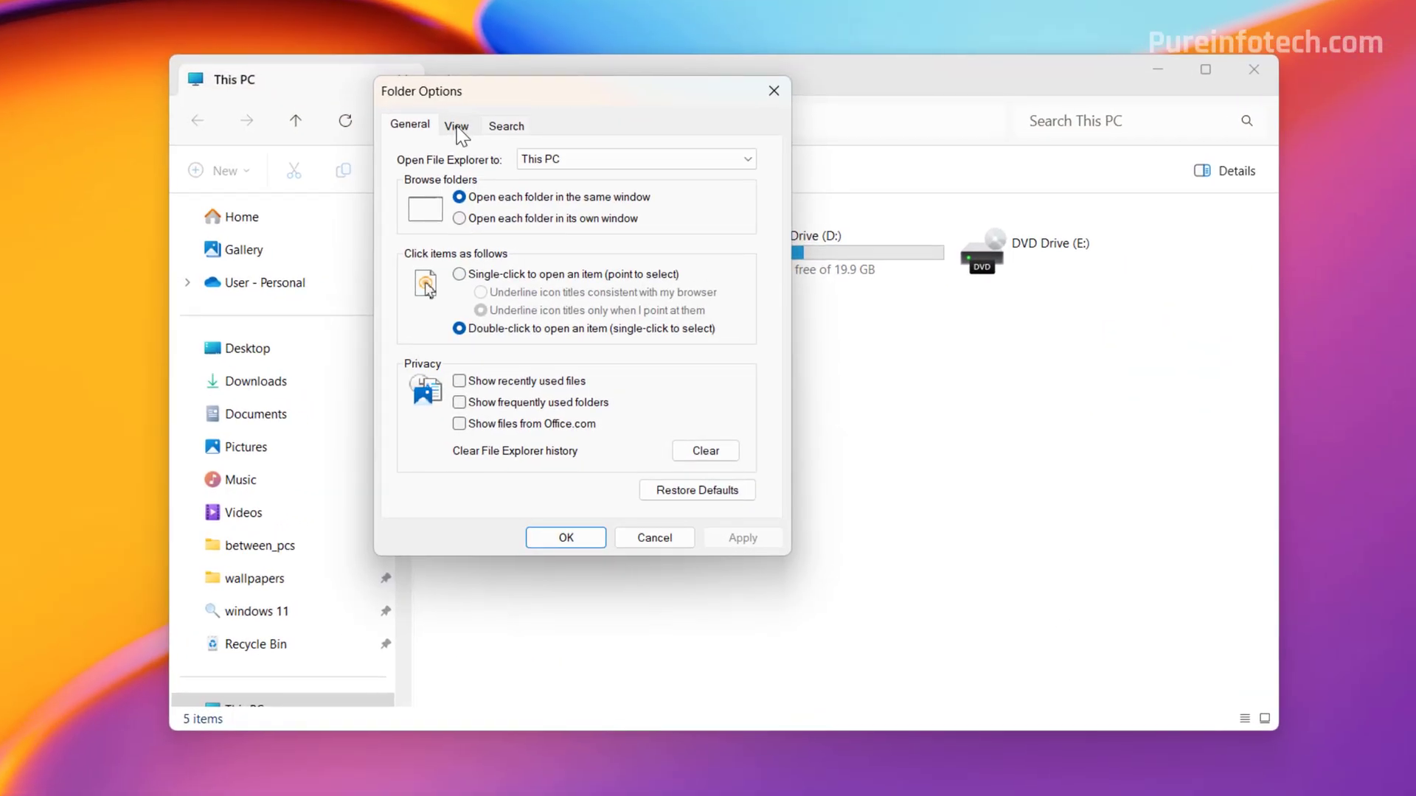
click(456, 124)
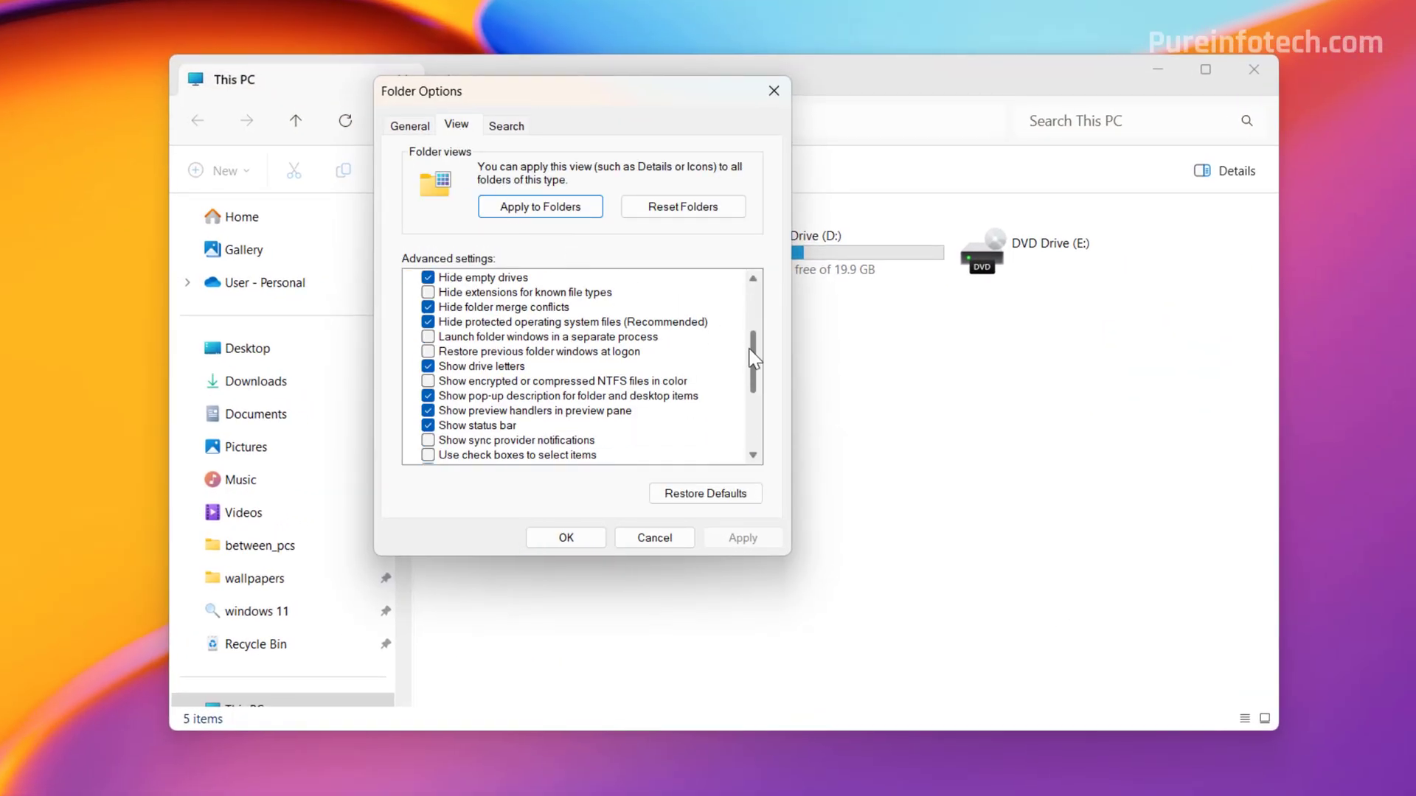
click(428, 351)
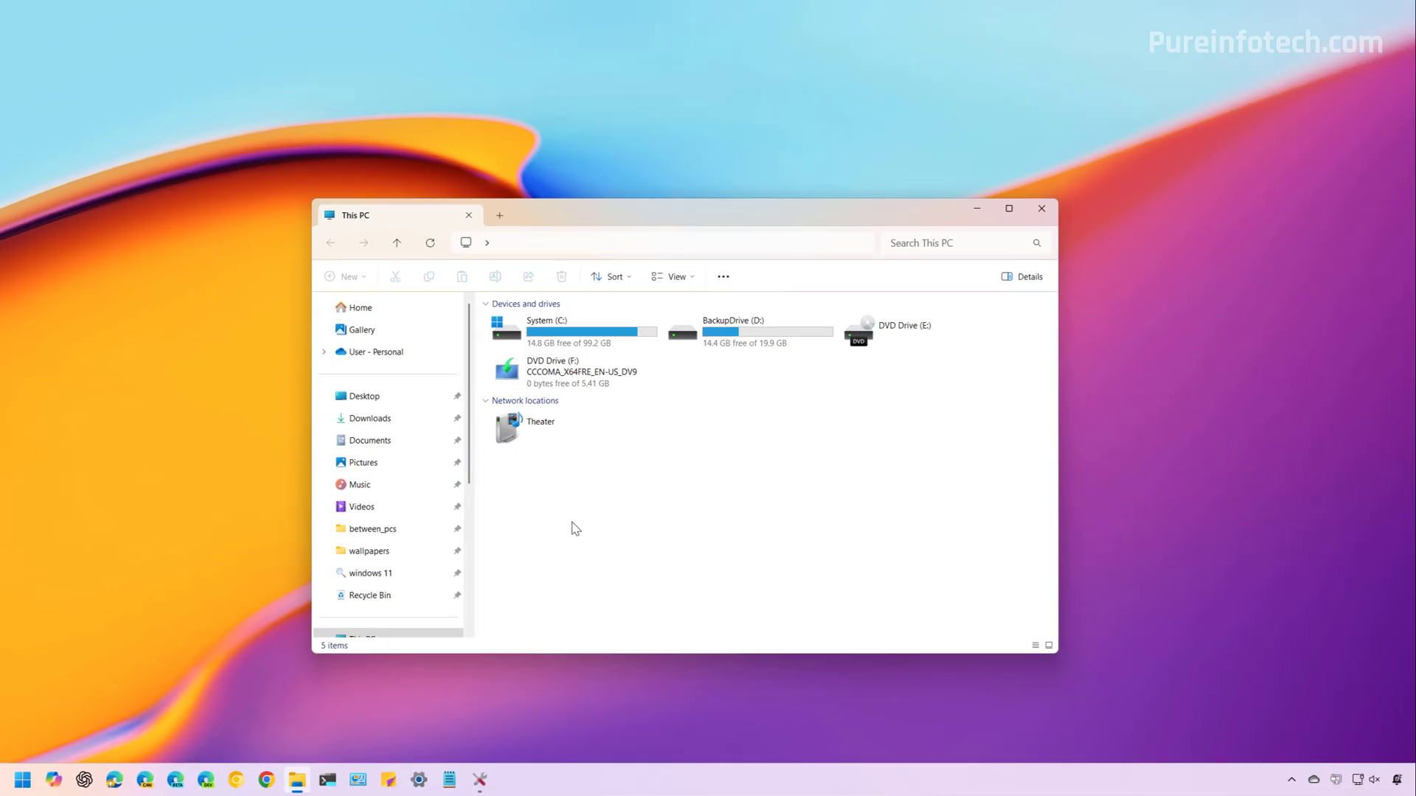
Step: View Settings > Accounts > Sign-in options with the restartable-apps toggle, then return to File Explorer
click(418, 778)
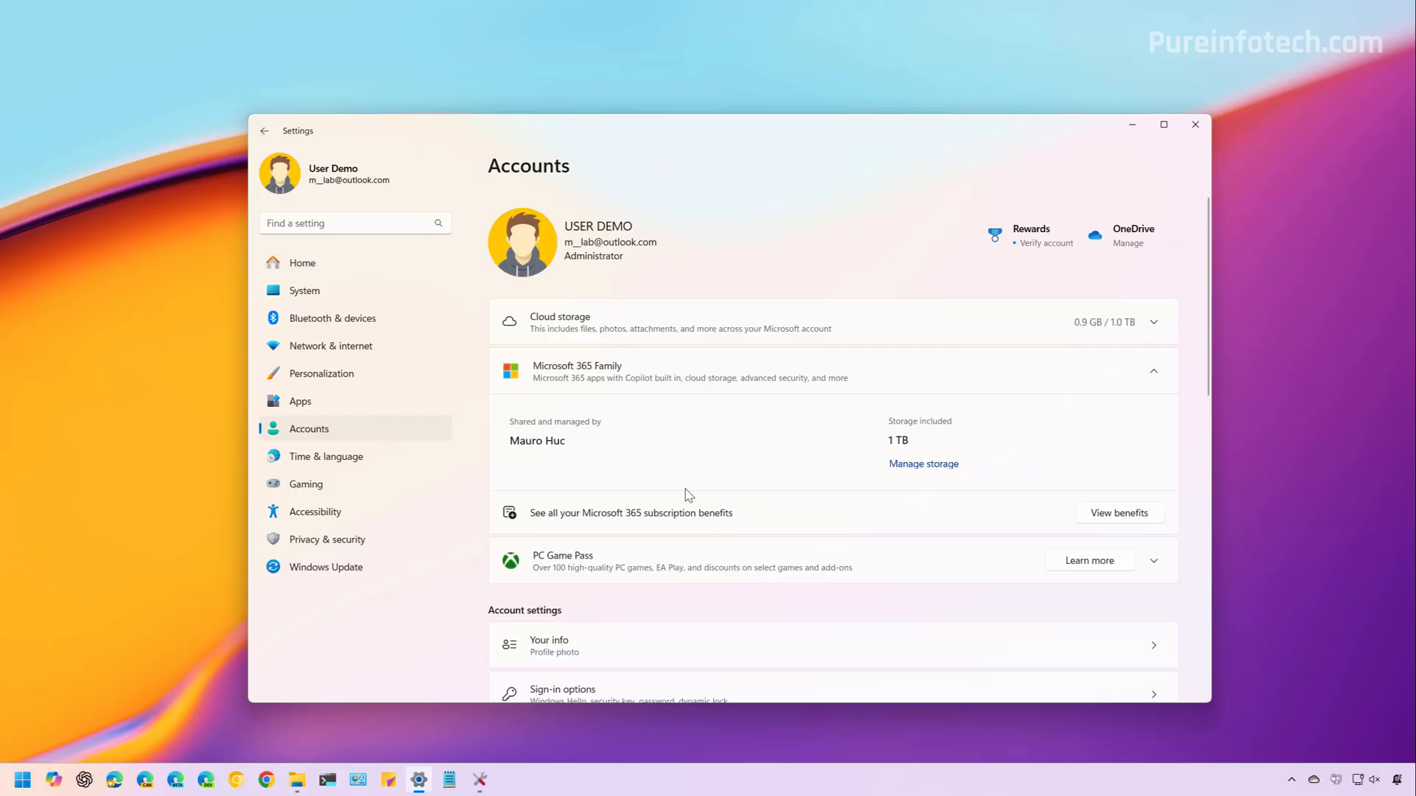
click(562, 689)
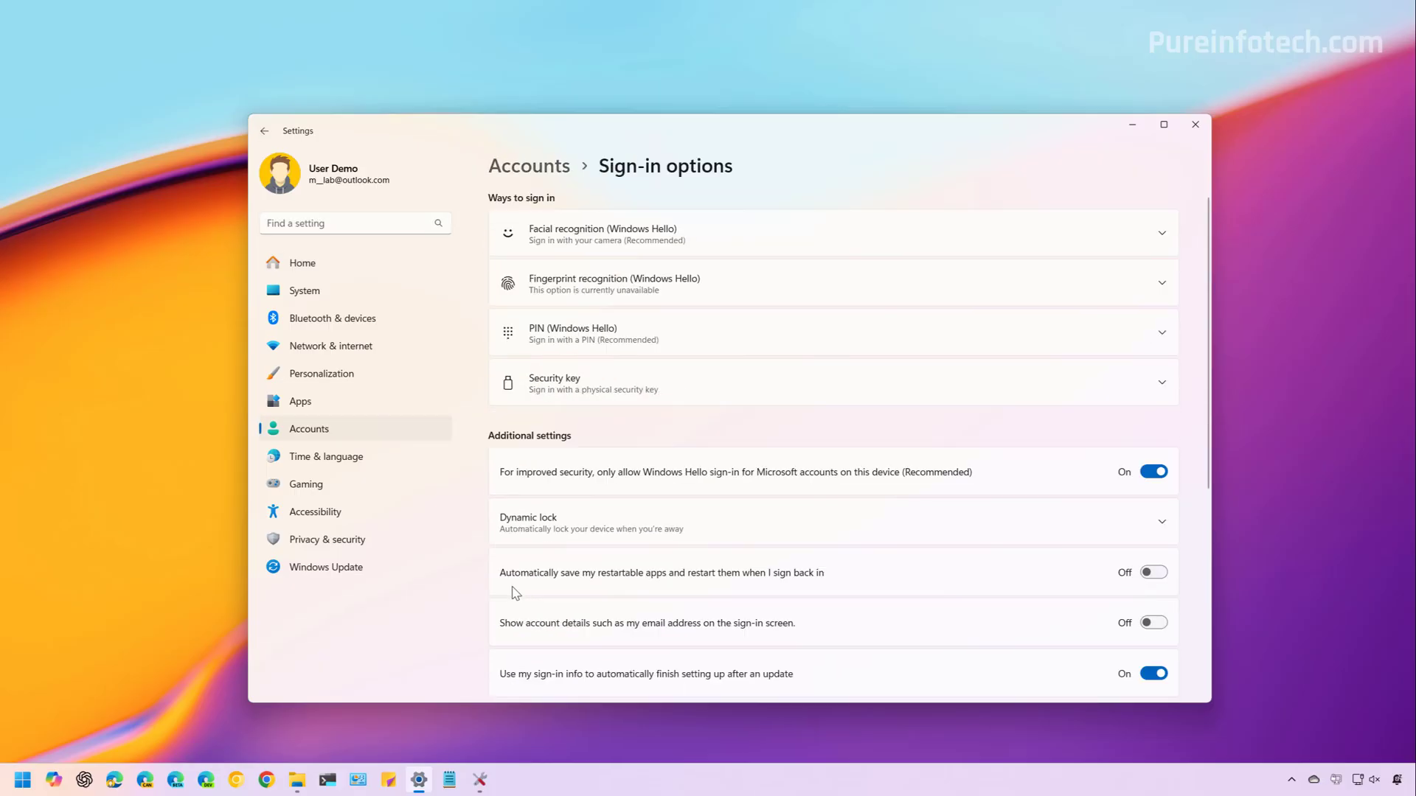
mouse_move(522, 595)
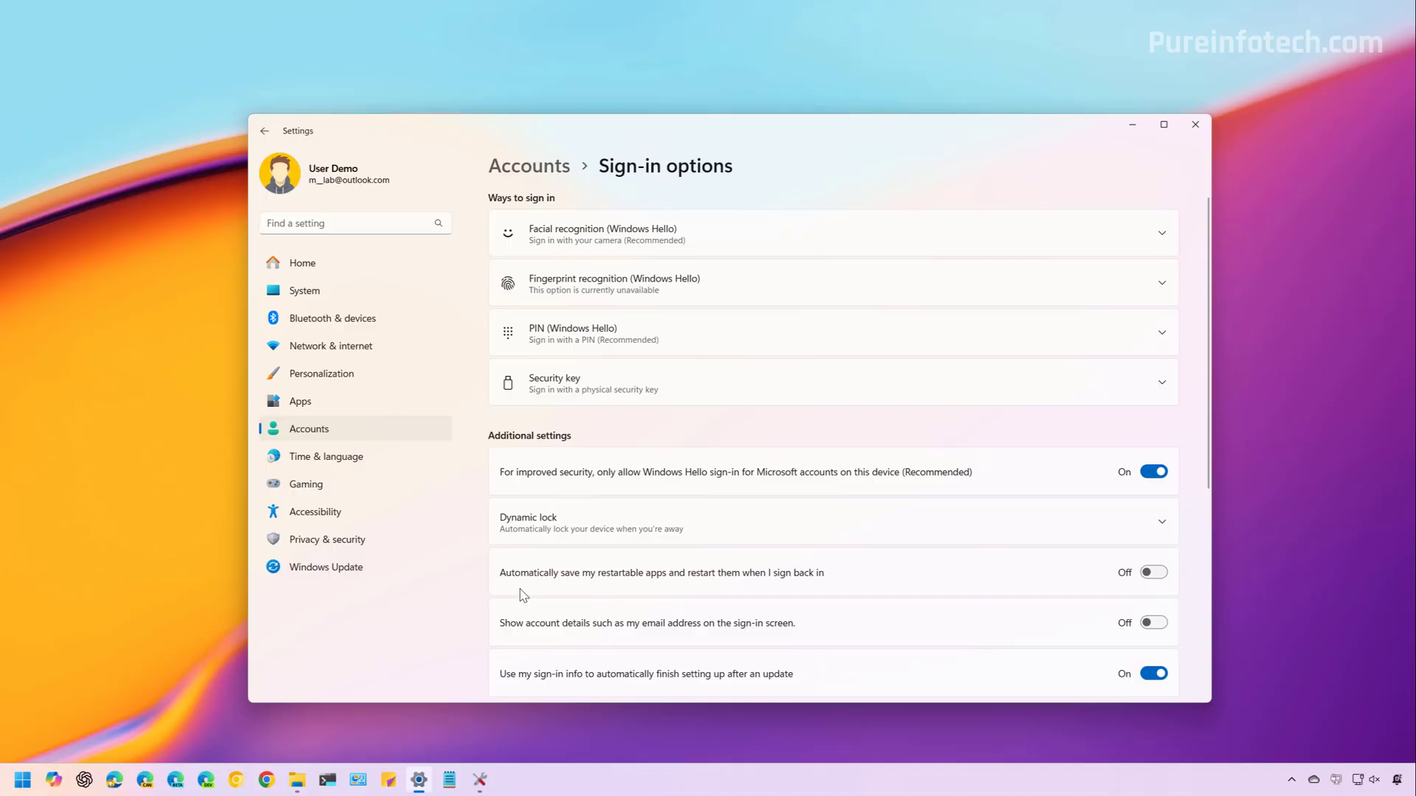
mouse_move(719, 596)
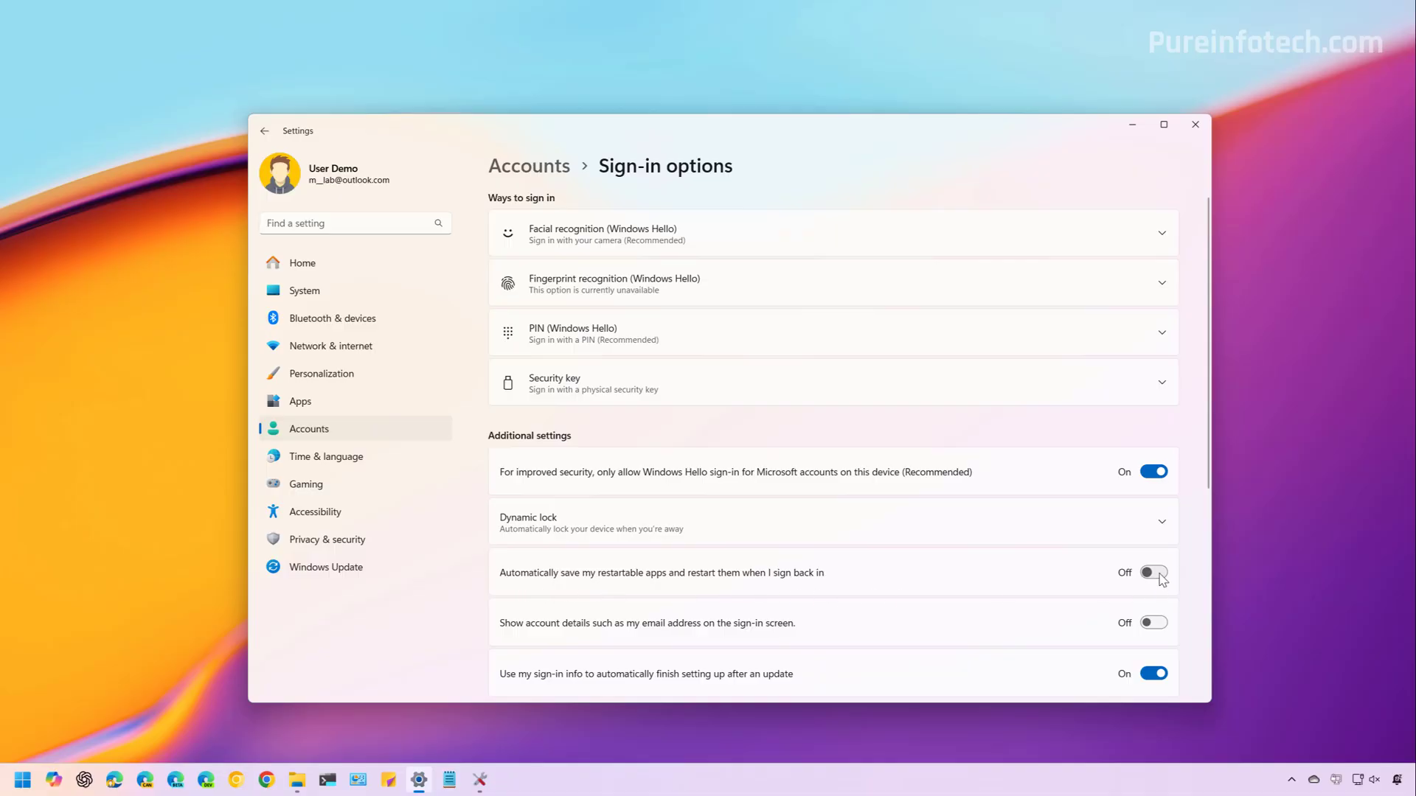
click(296, 779)
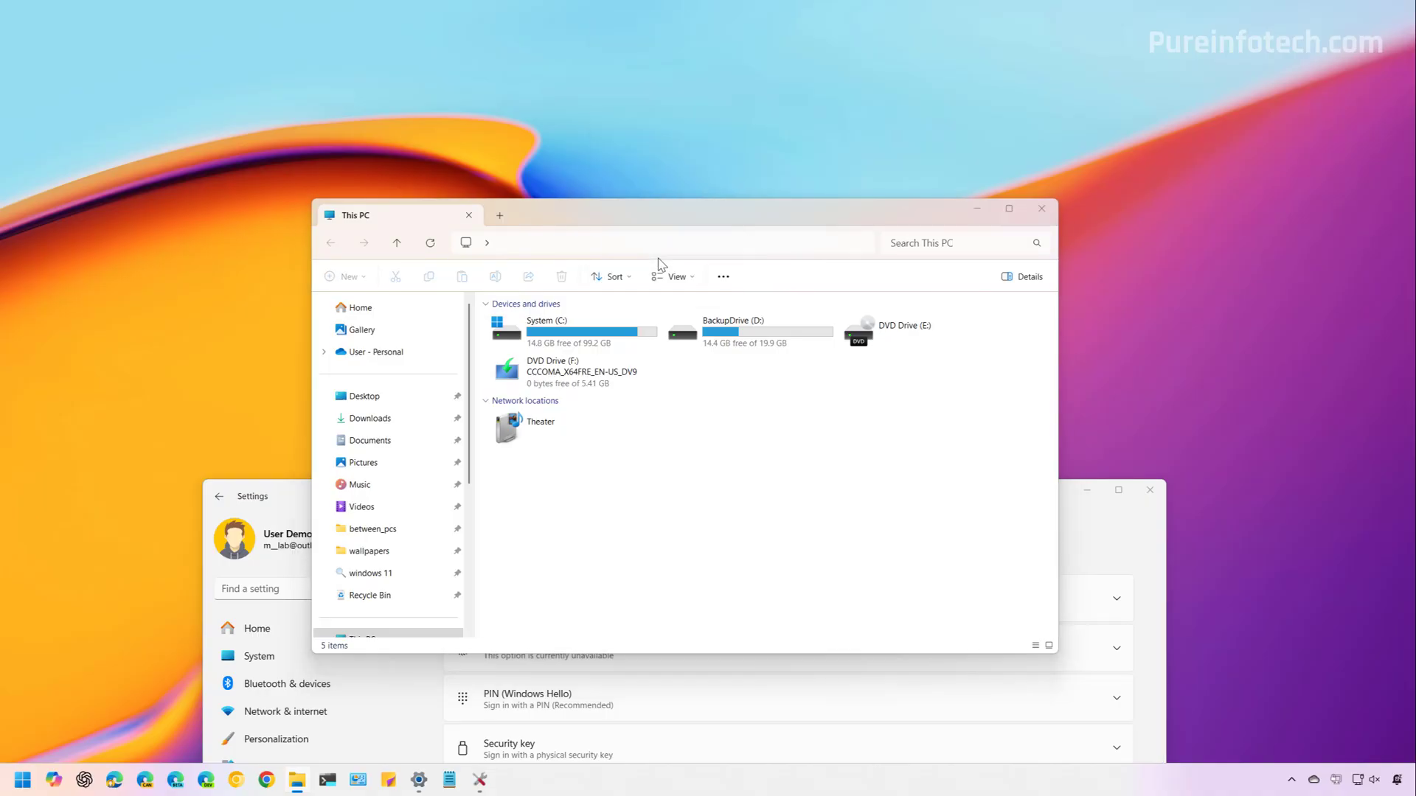
Step: Verify 'Restore previous folder windows at logon' is still checked in Folder Options and confirm with OK
click(721, 275)
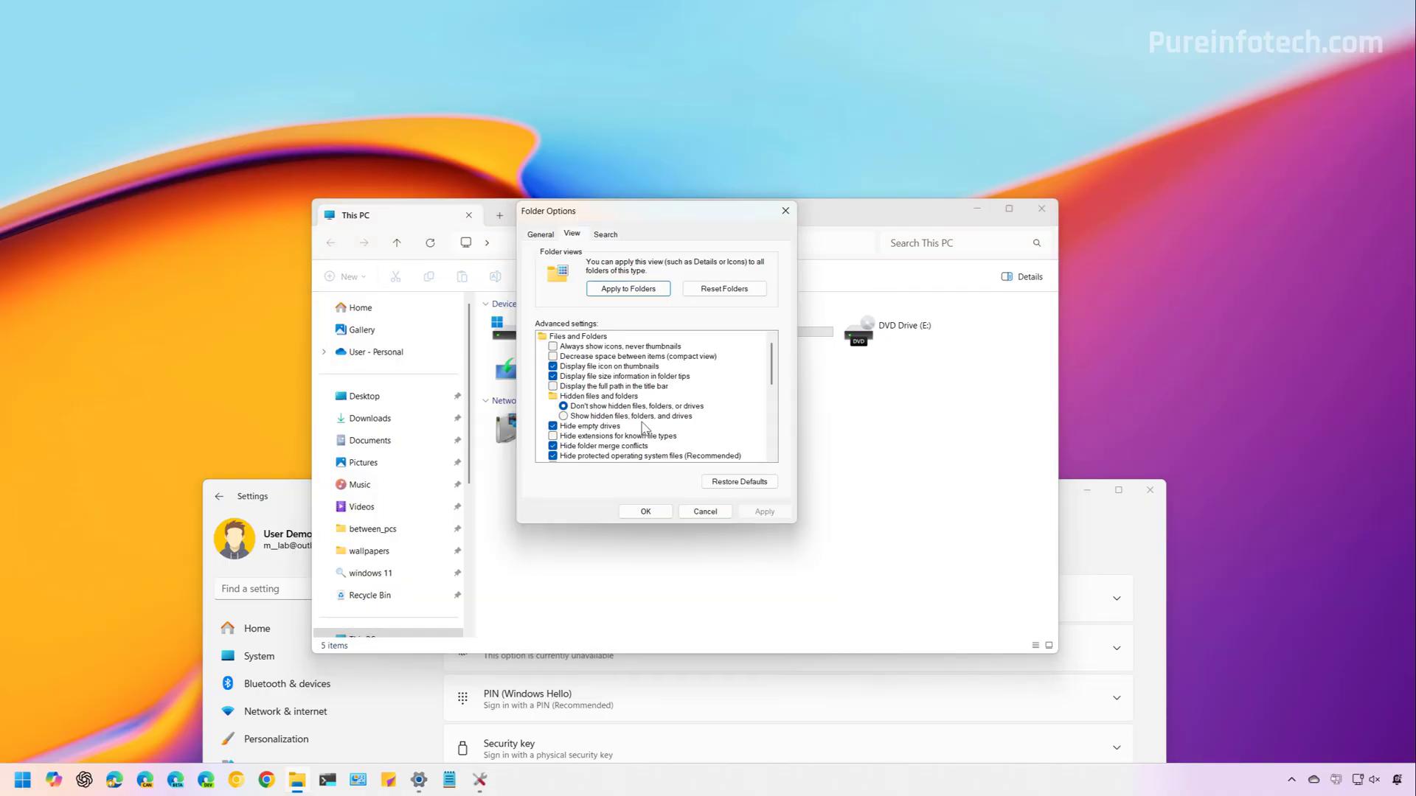
scroll(down, 3)
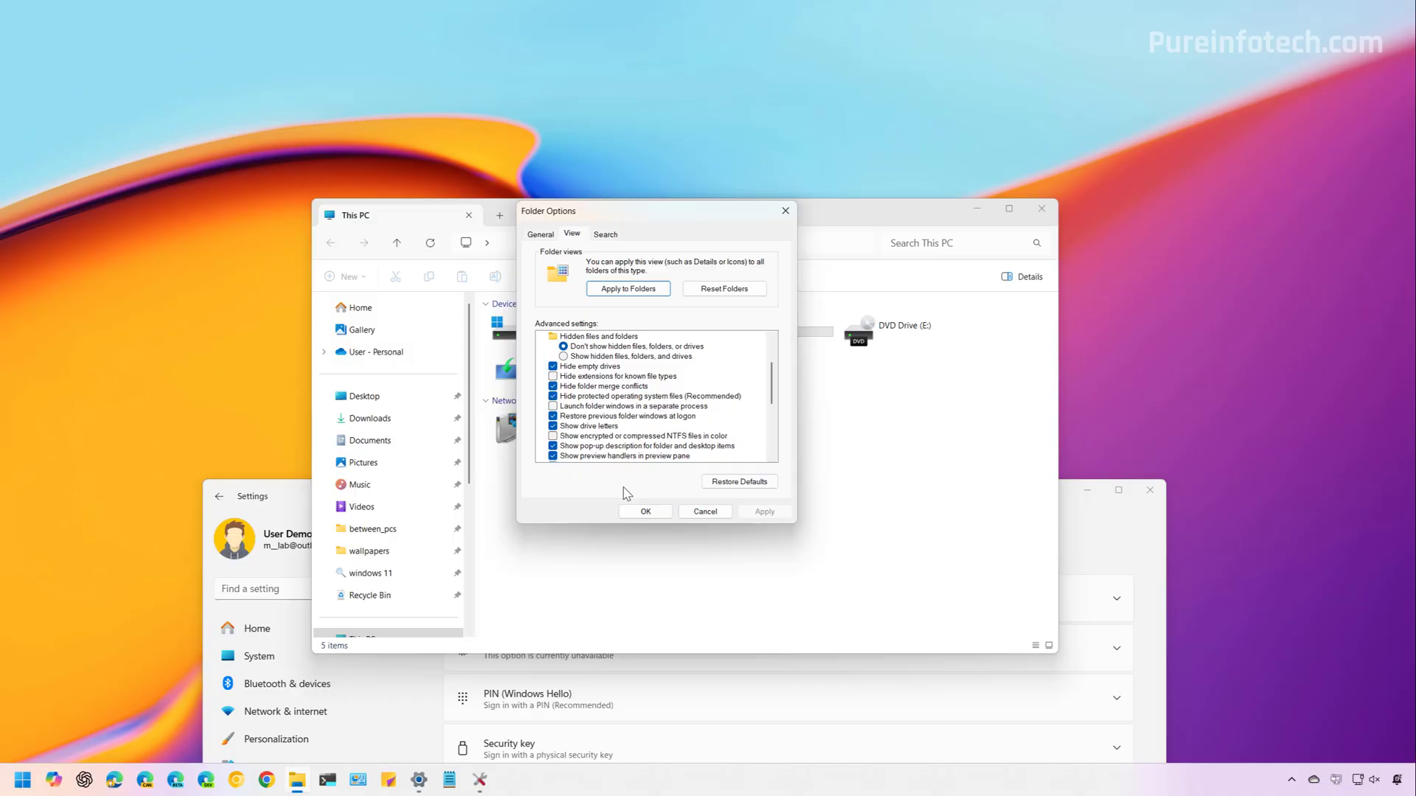
mouse_move(581, 423)
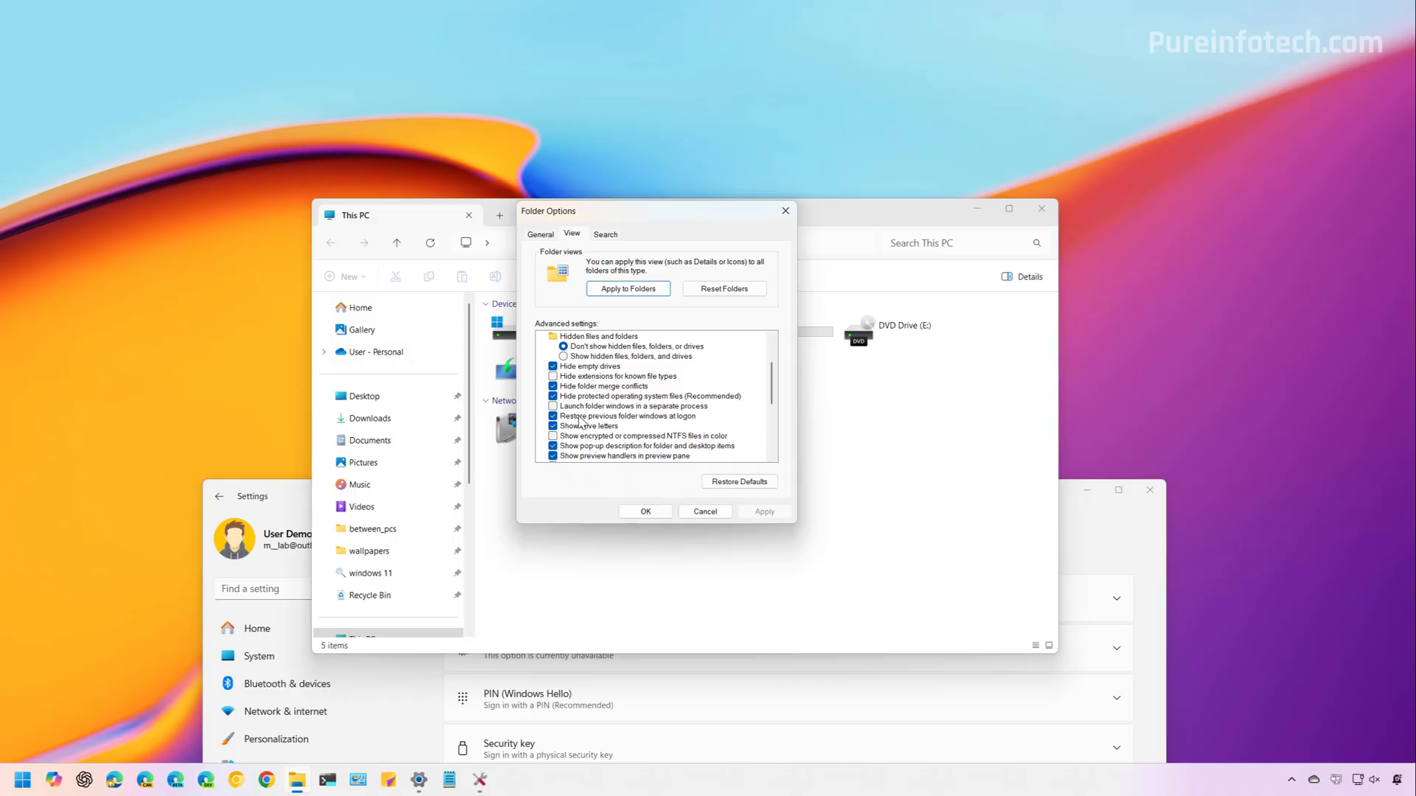
click(644, 512)
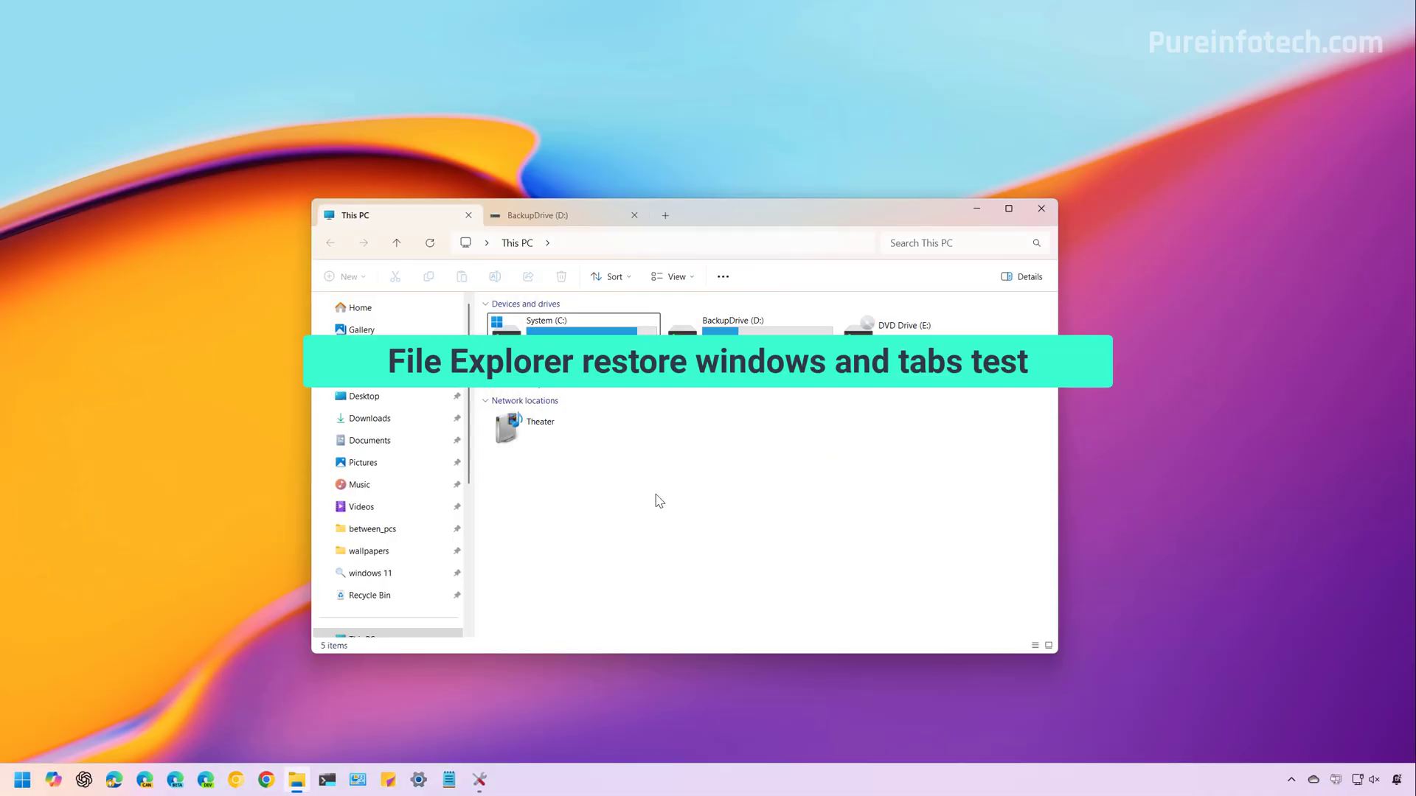
Step: Add a new tab on System (C:) > MyShare beside This PC and BackupDrive (D:), then show the taskbar jump list
click(531, 215)
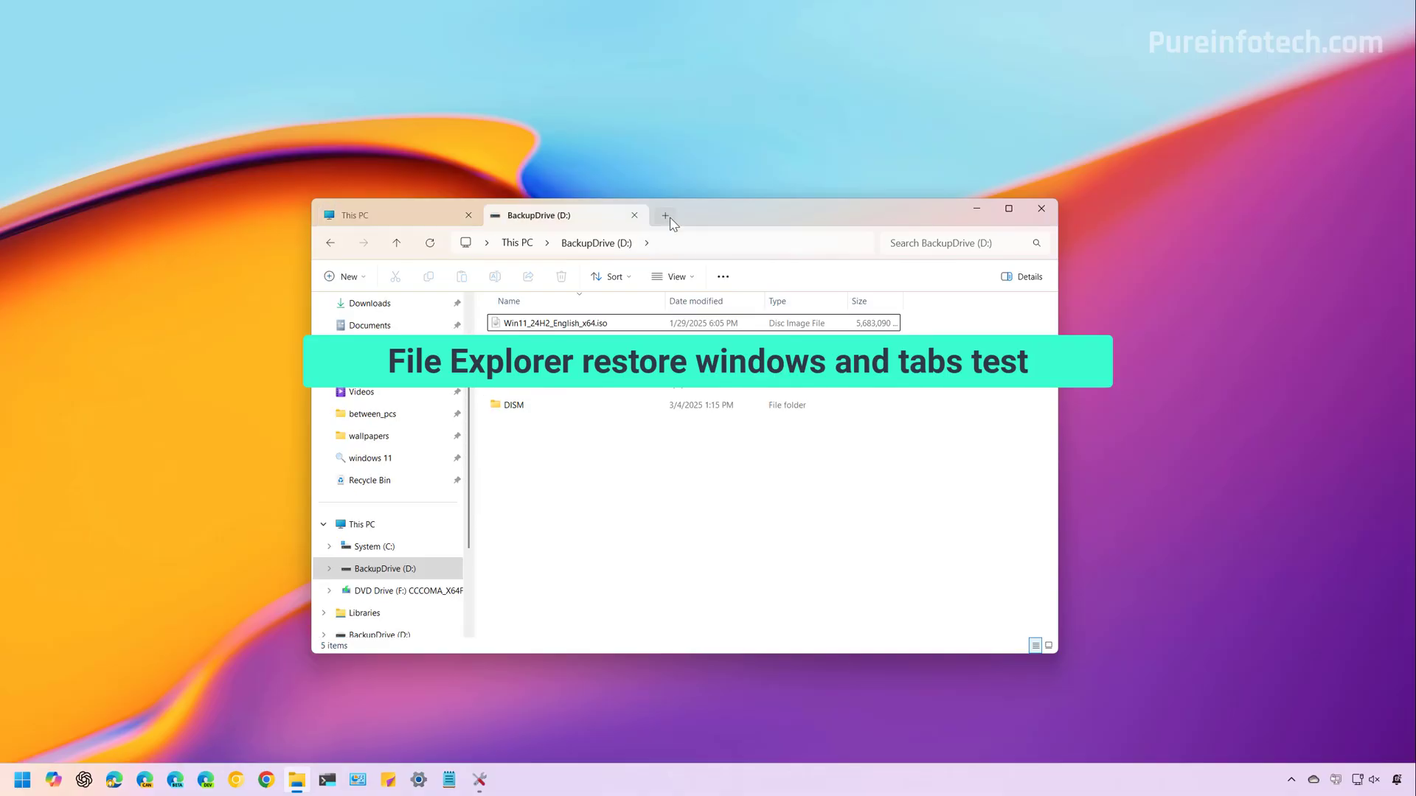
click(665, 215)
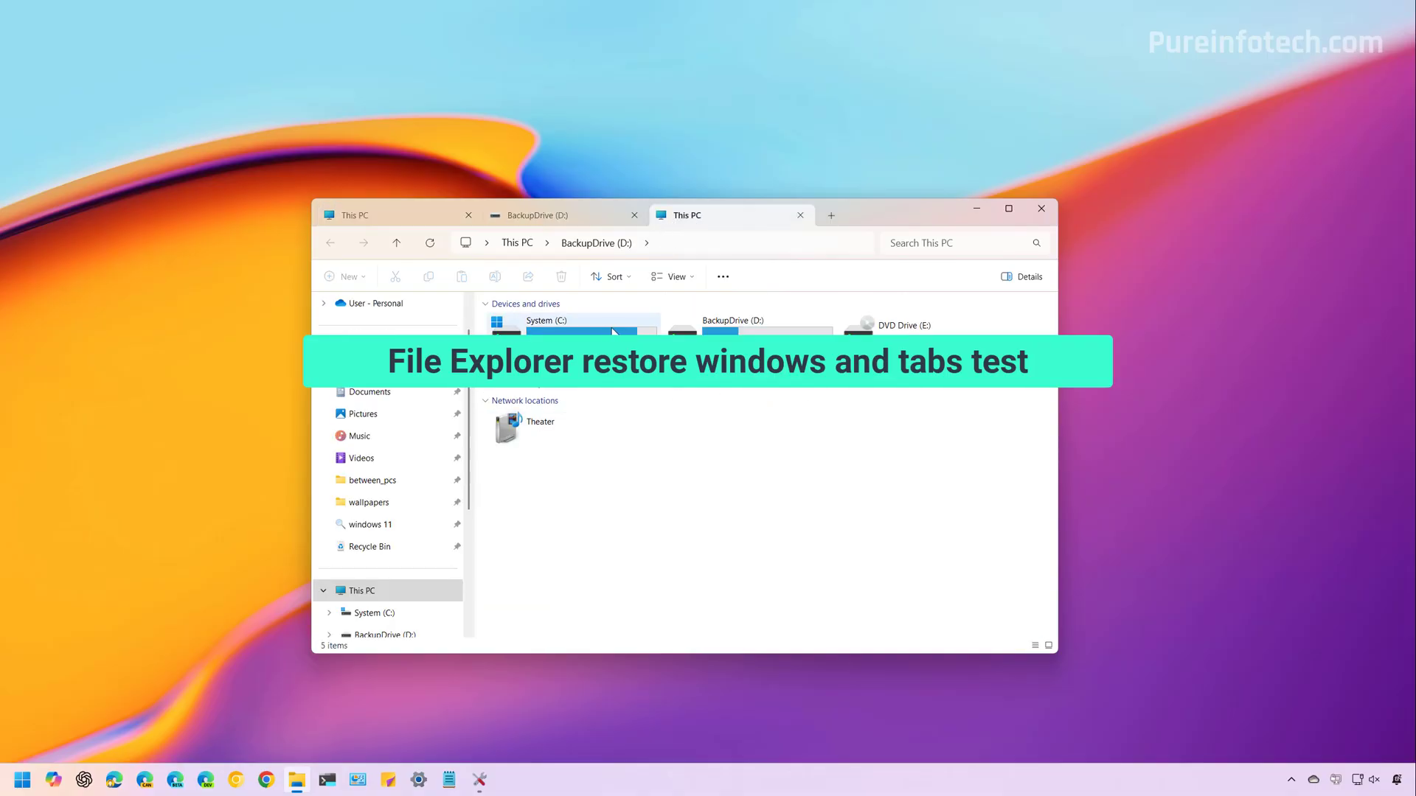
double_click(546, 320)
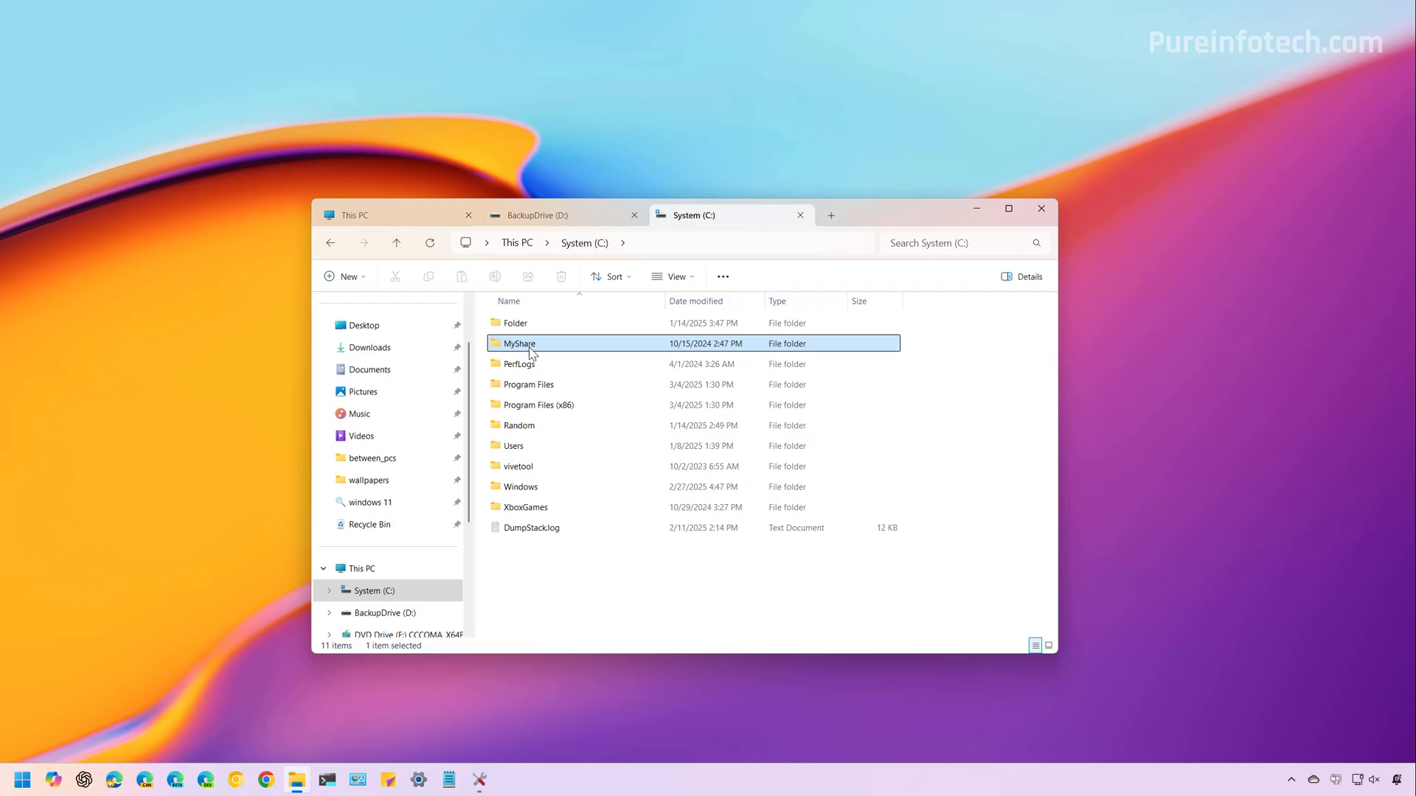
double_click(519, 344)
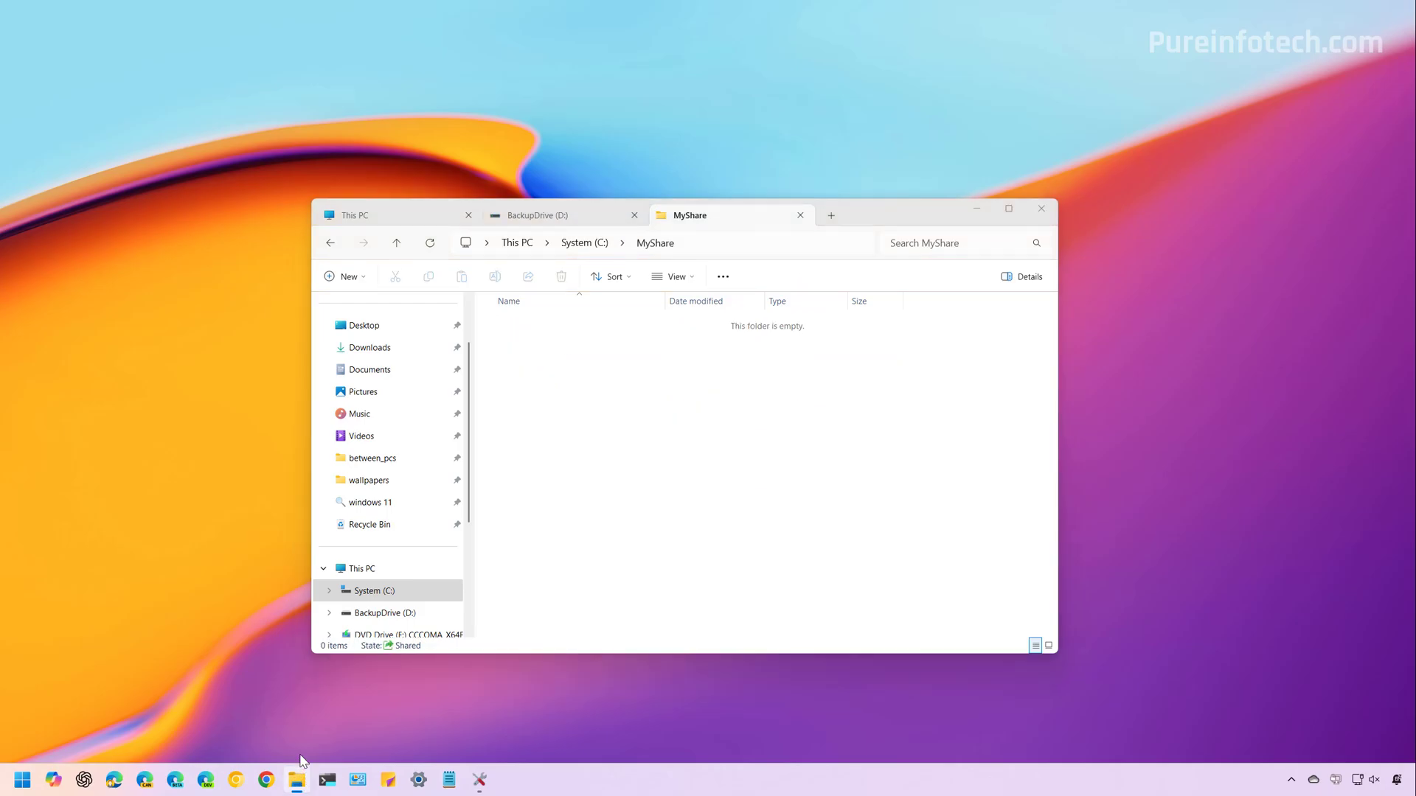
right_click(296, 779)
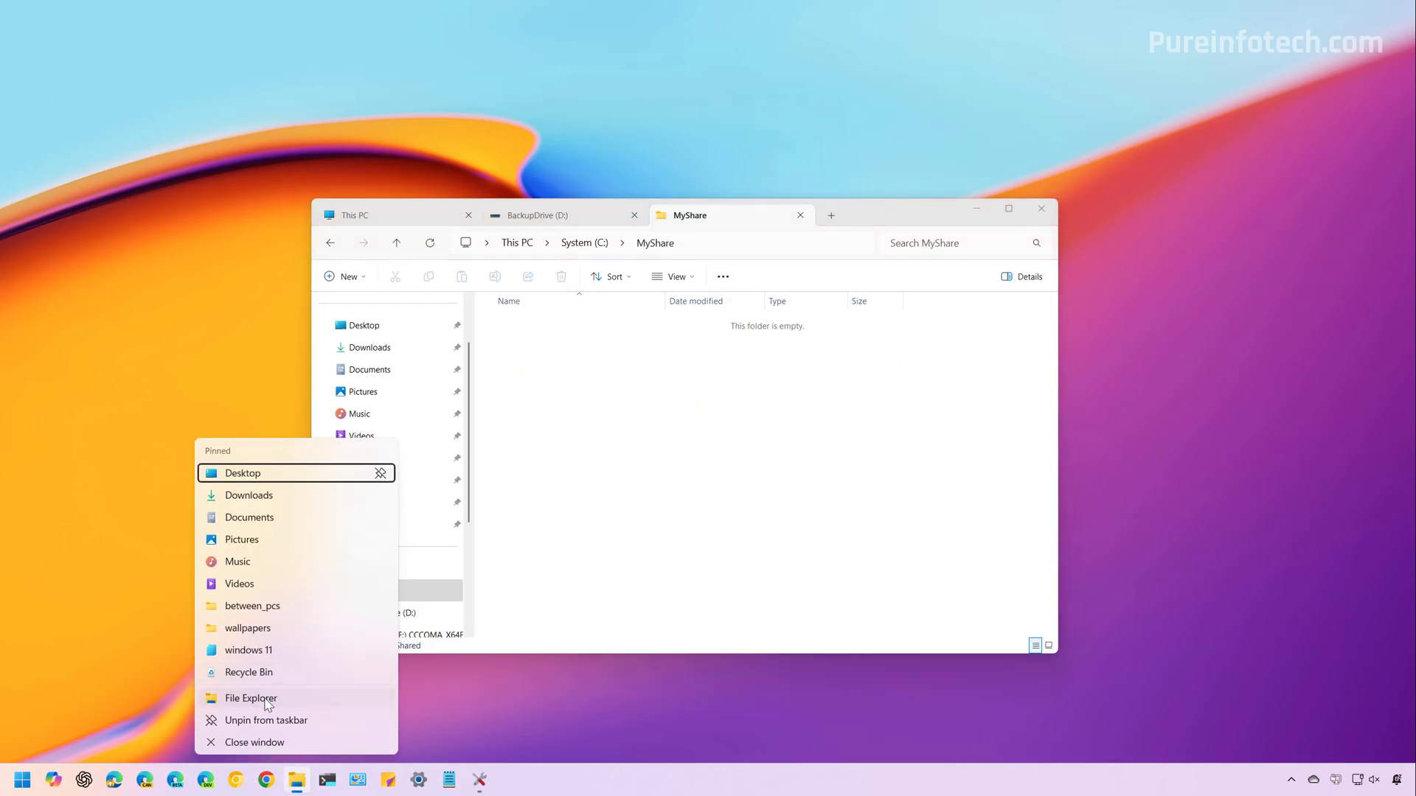
Step: Open a second File Explorer window on This PC and restart via the Start menu to test the restore
click(22, 778)
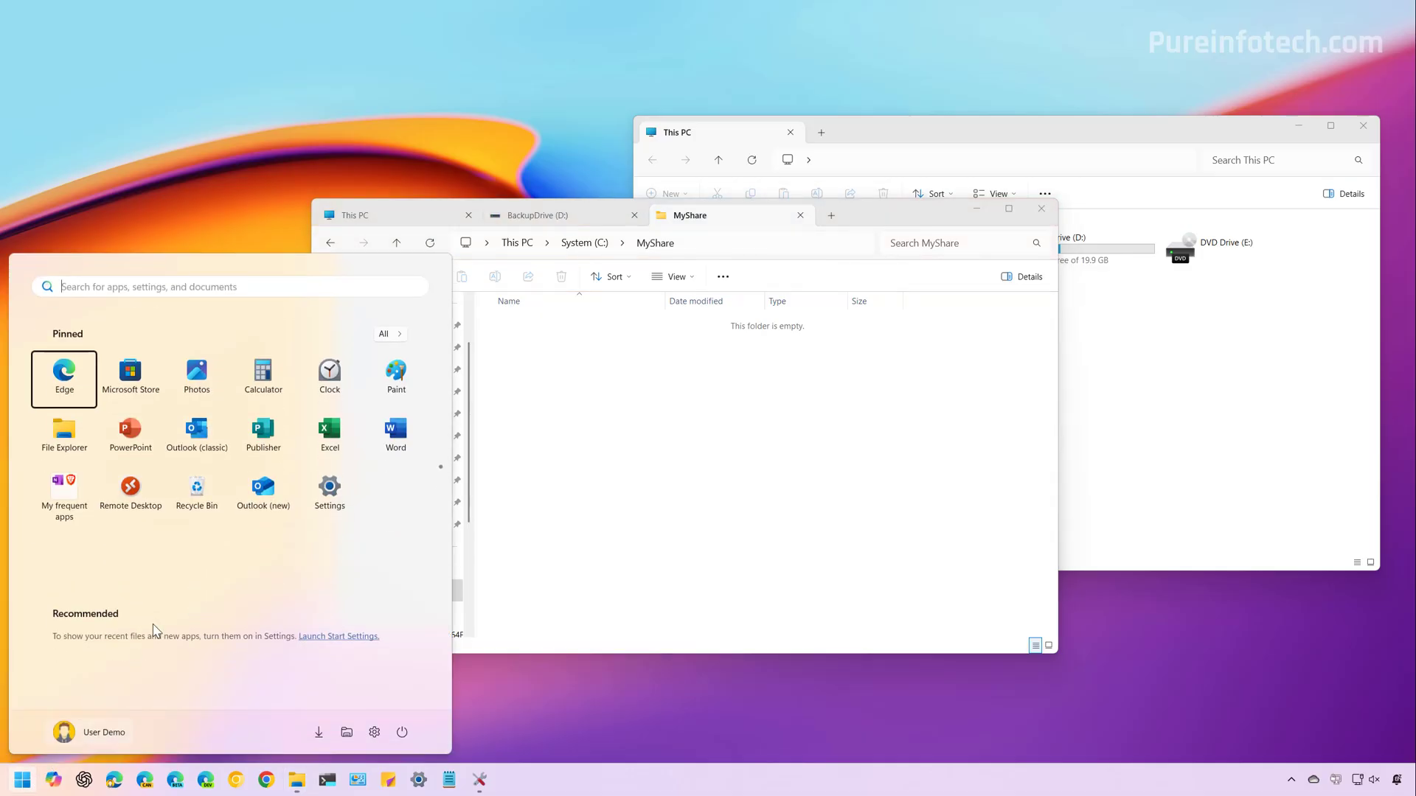
click(90, 732)
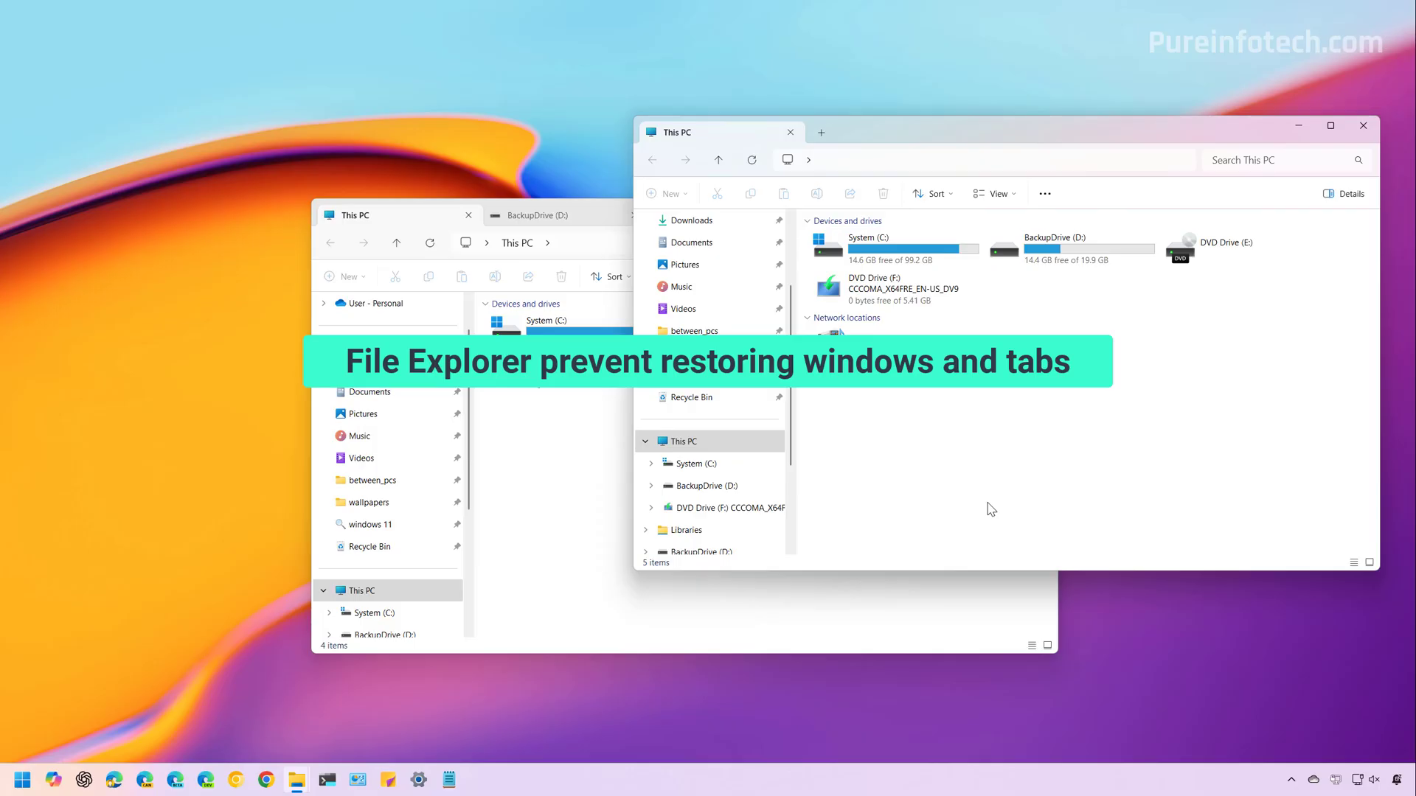
Step: Uncheck 'Restore previous folder windows at logon' in Folder Options and confirm with OK
click(1042, 192)
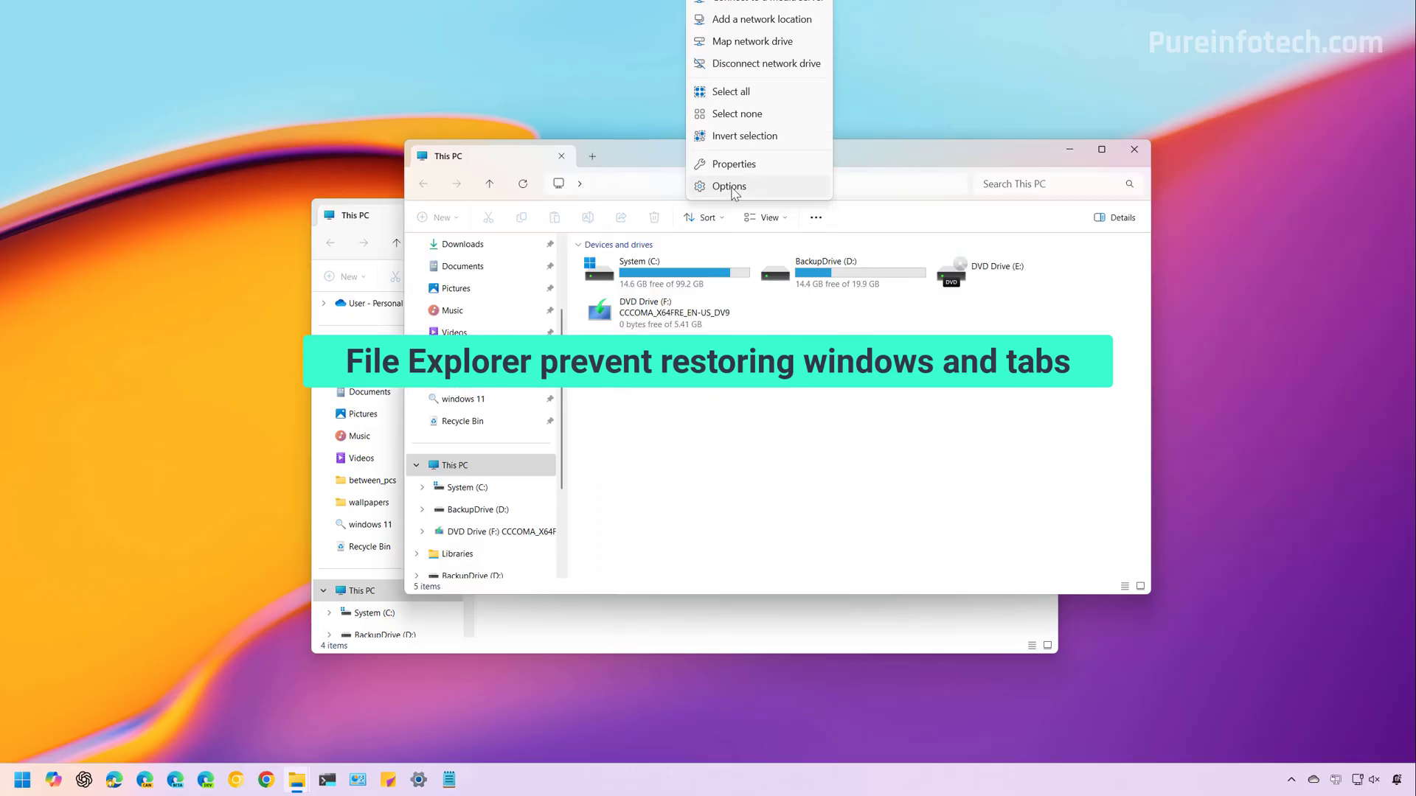
click(727, 186)
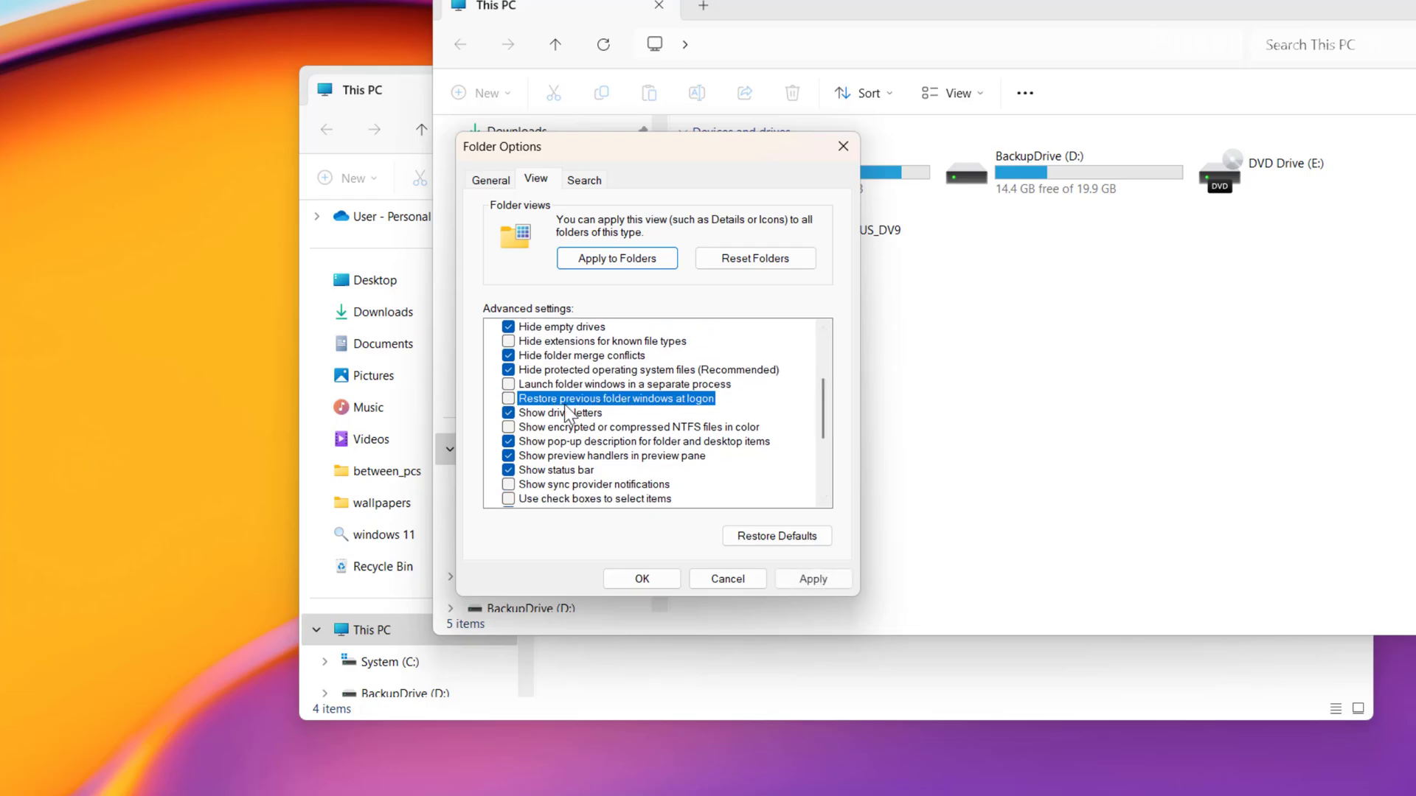
mouse_move(689, 420)
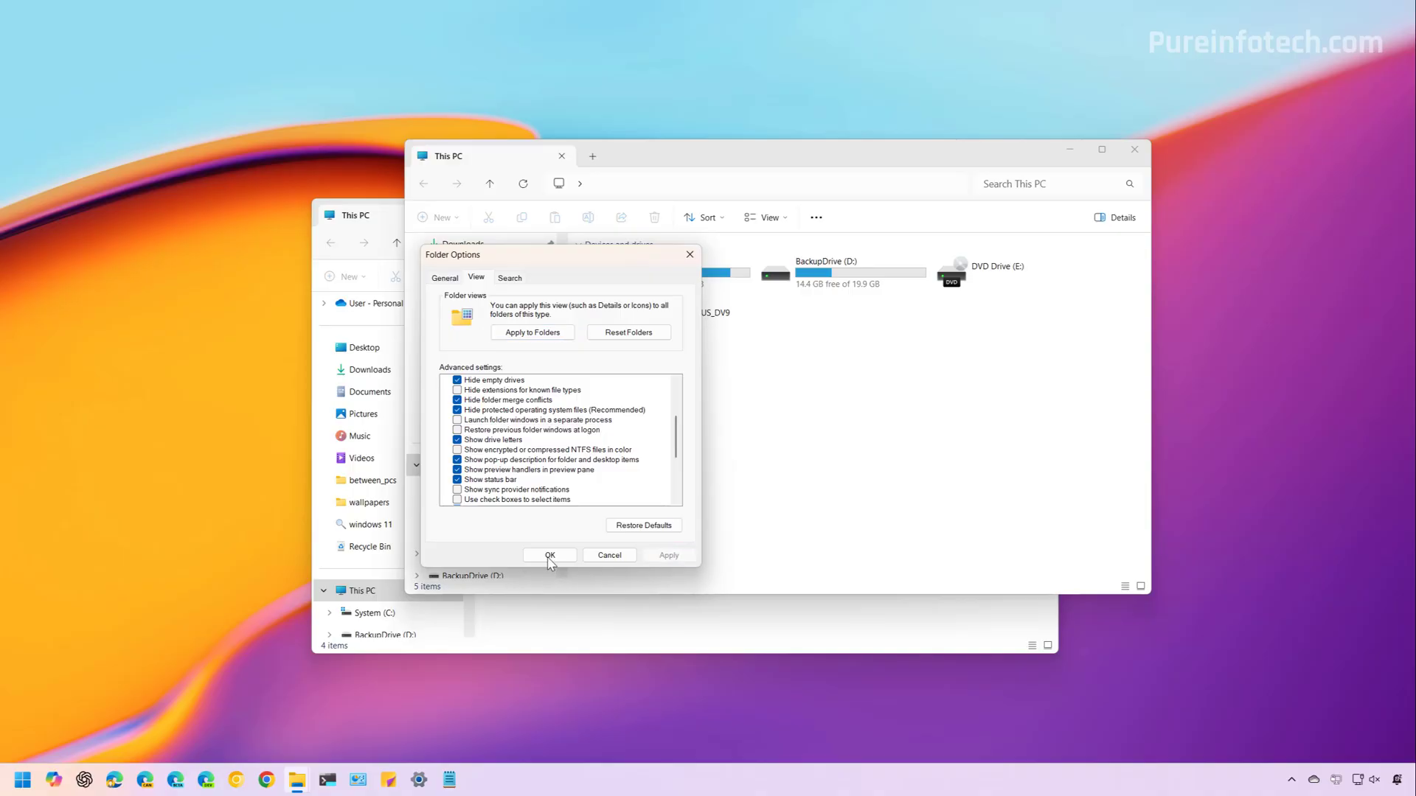
click(549, 556)
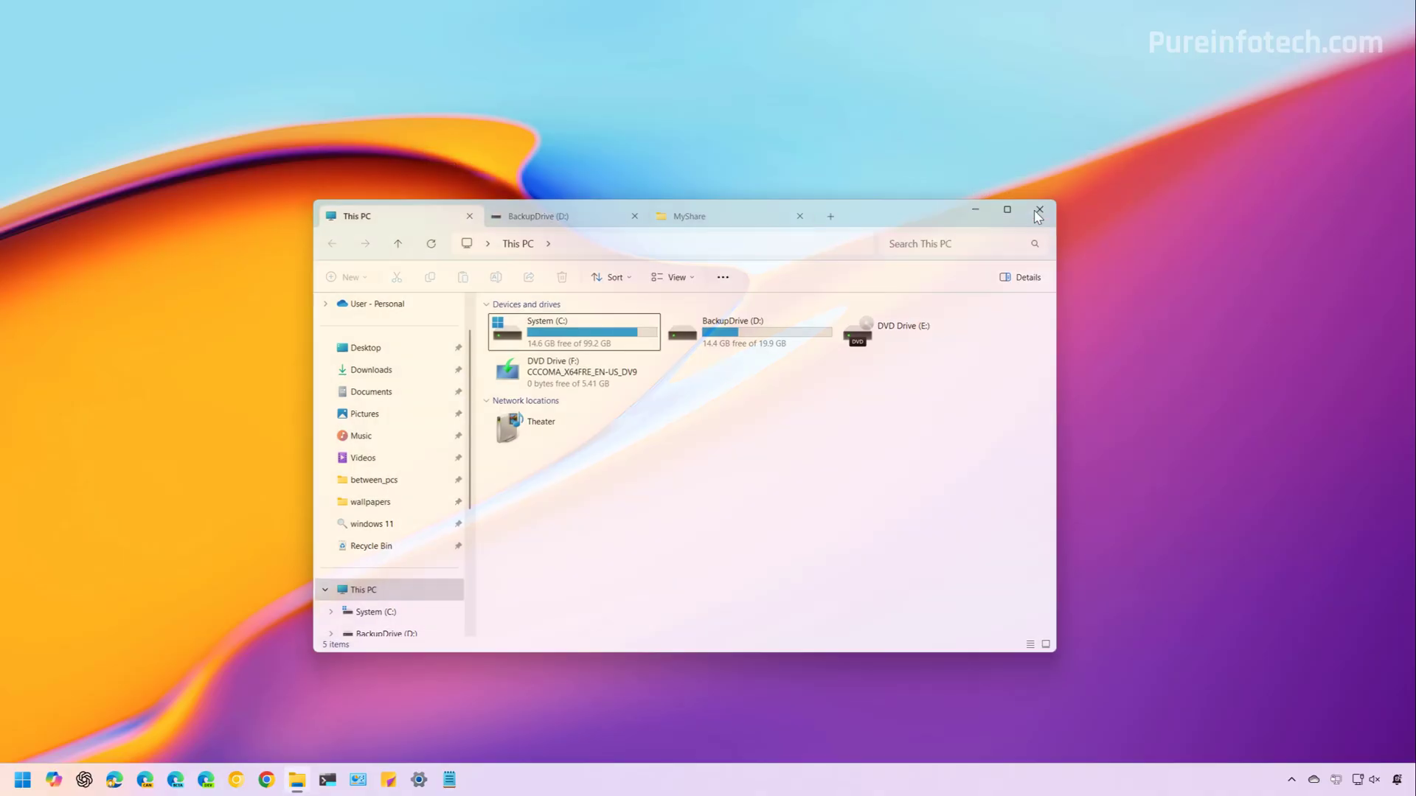
Step: Close the File Explorer window, leaving the empty desktop
click(1039, 210)
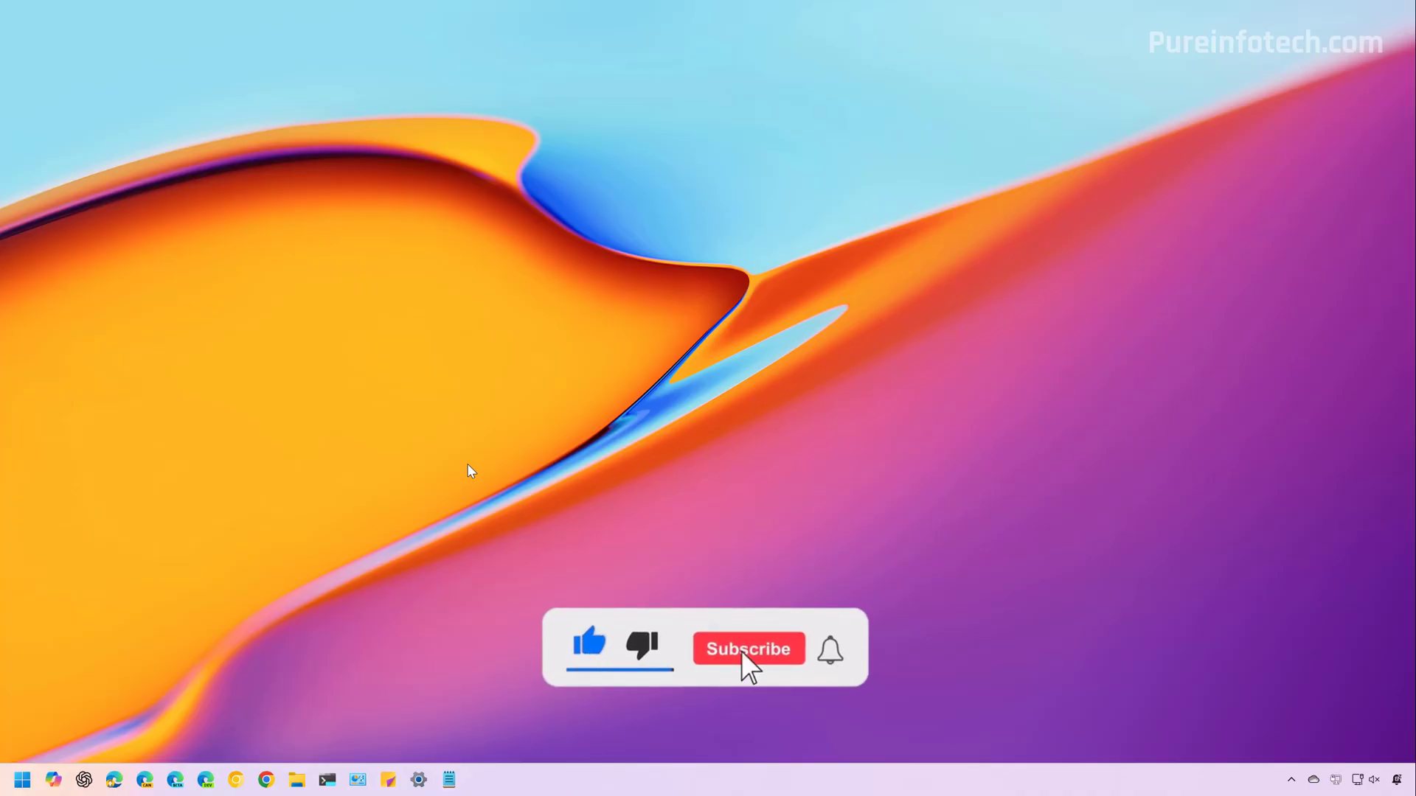
click(748, 649)
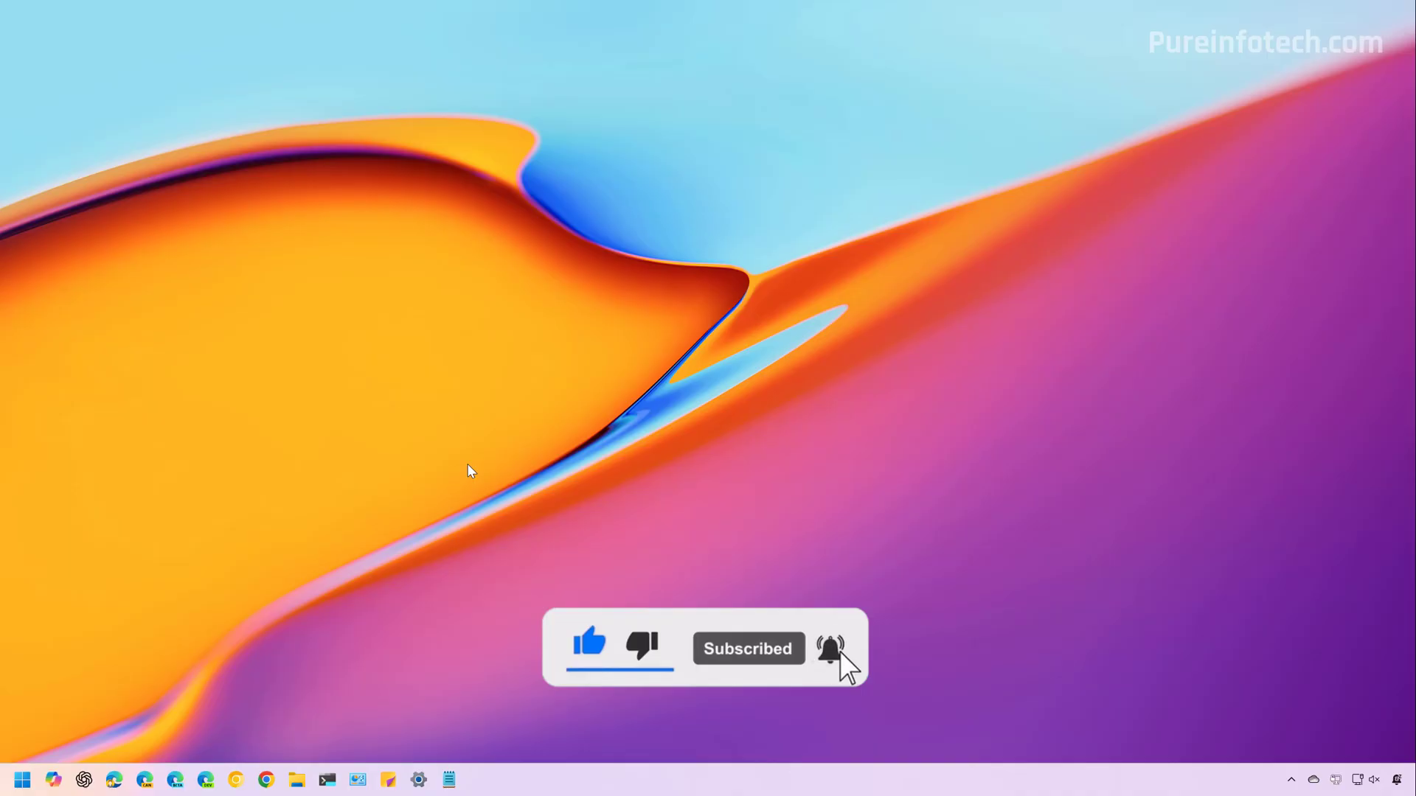